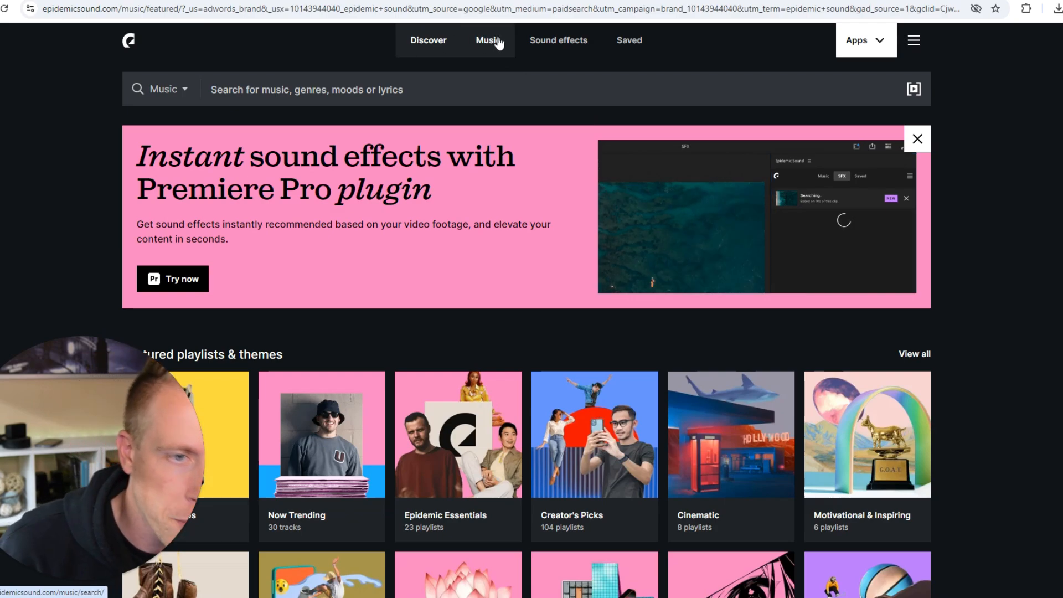
- Open Epidemic Sound's Music catalogue and scroll down to the Genres grid
{"action": "left_click", "coordinate": [487, 40]}
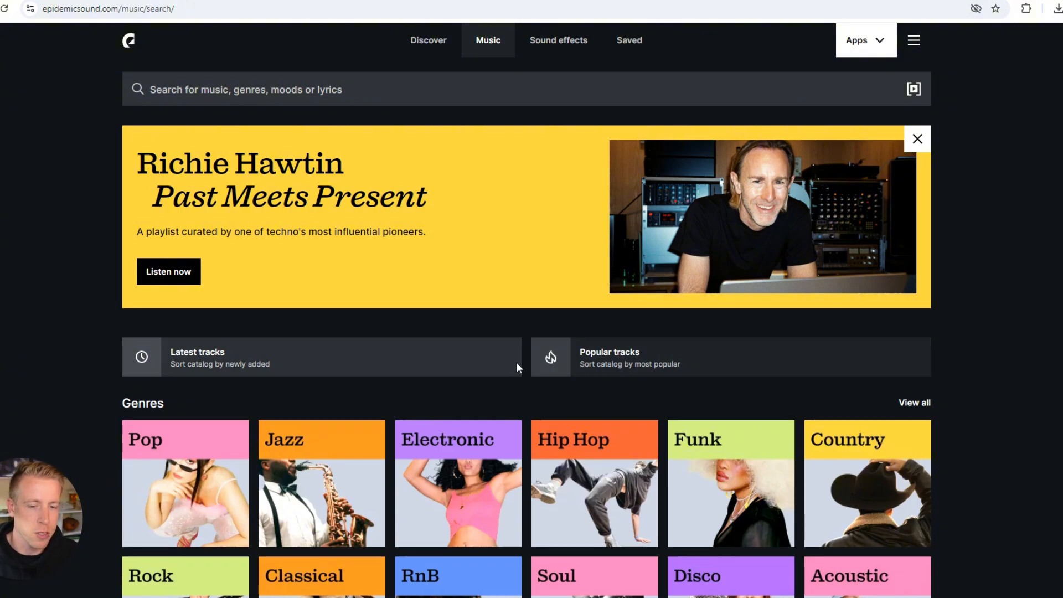
{"action": "scroll", "scroll_direction": "down", "scroll_amount": 3}
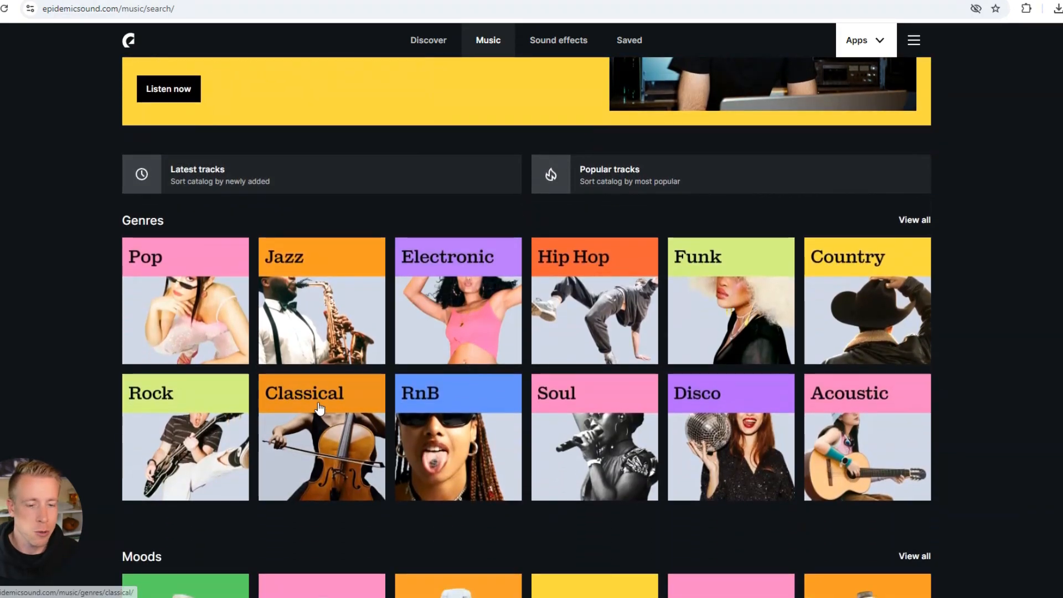
{"action": "mouse_move", "coordinate": [342, 302]}
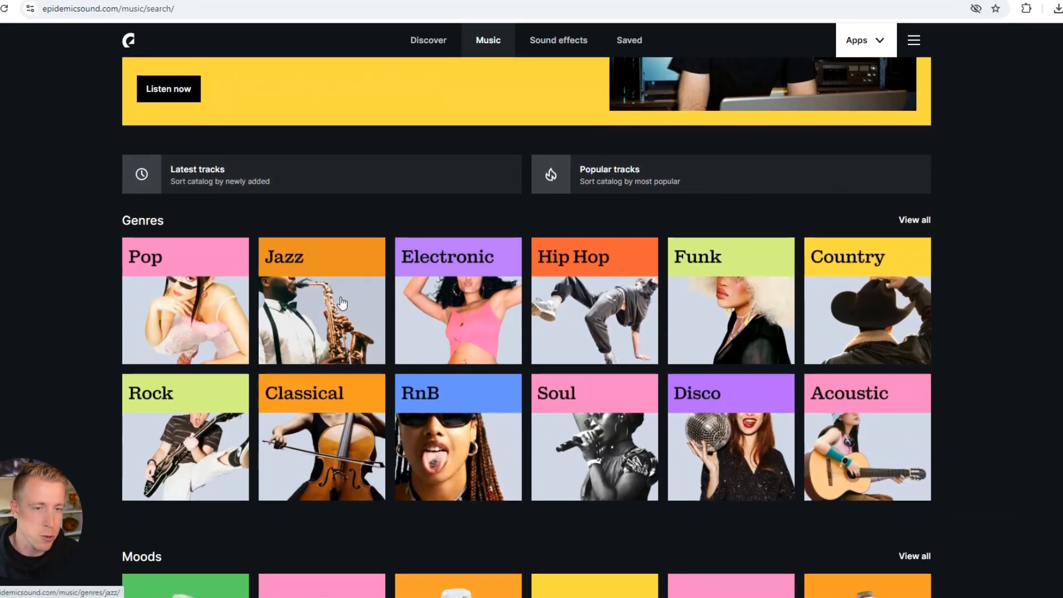
- Open the Jazz genre and preview 'Easy Breeze' from a later point
{"action": "left_click", "coordinate": [321, 300]}
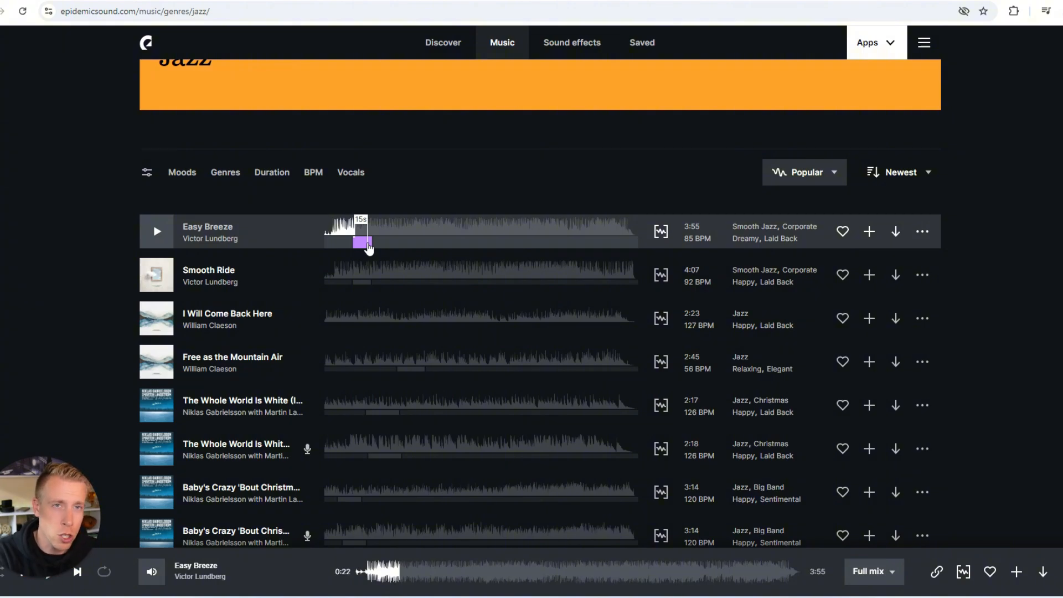
{"action": "left_click", "coordinate": [156, 231]}
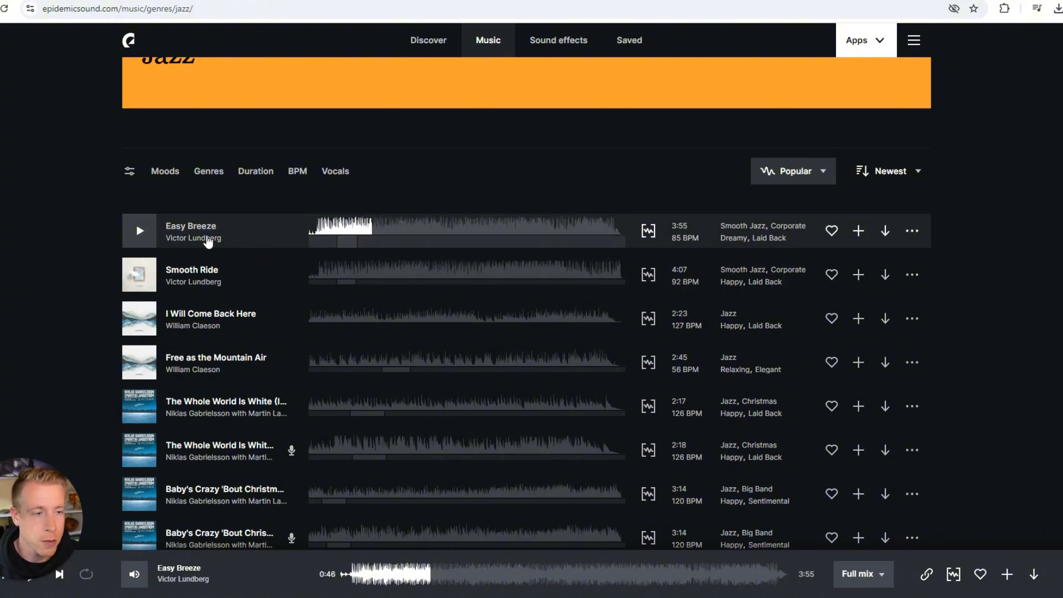
{"action": "mouse_move", "coordinate": [885, 231]}
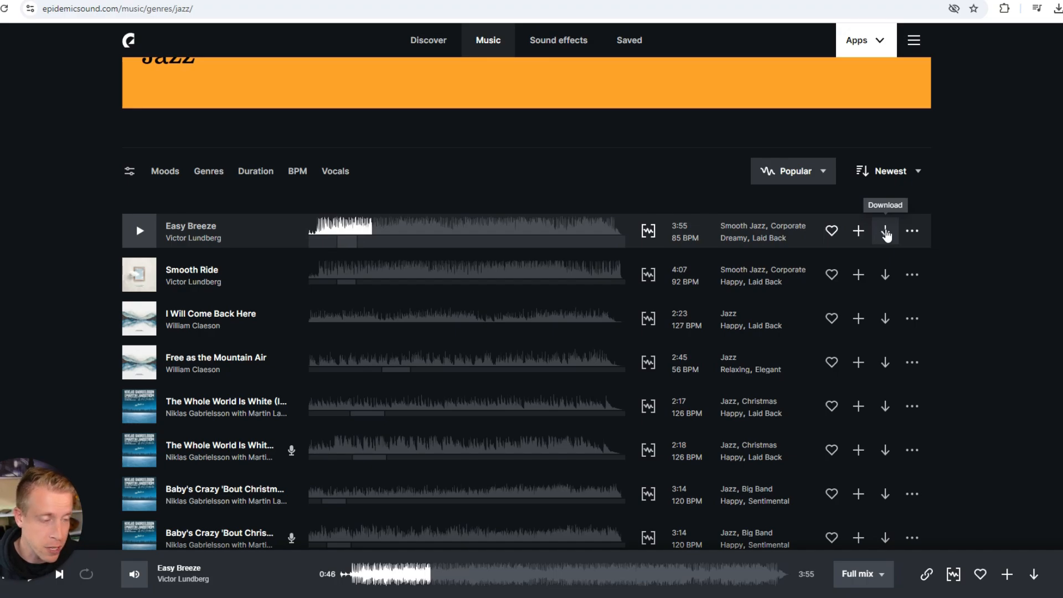
- Download 'Easy Breeze' with Full mix stems in MP3 format
{"action": "left_click", "coordinate": [885, 230]}
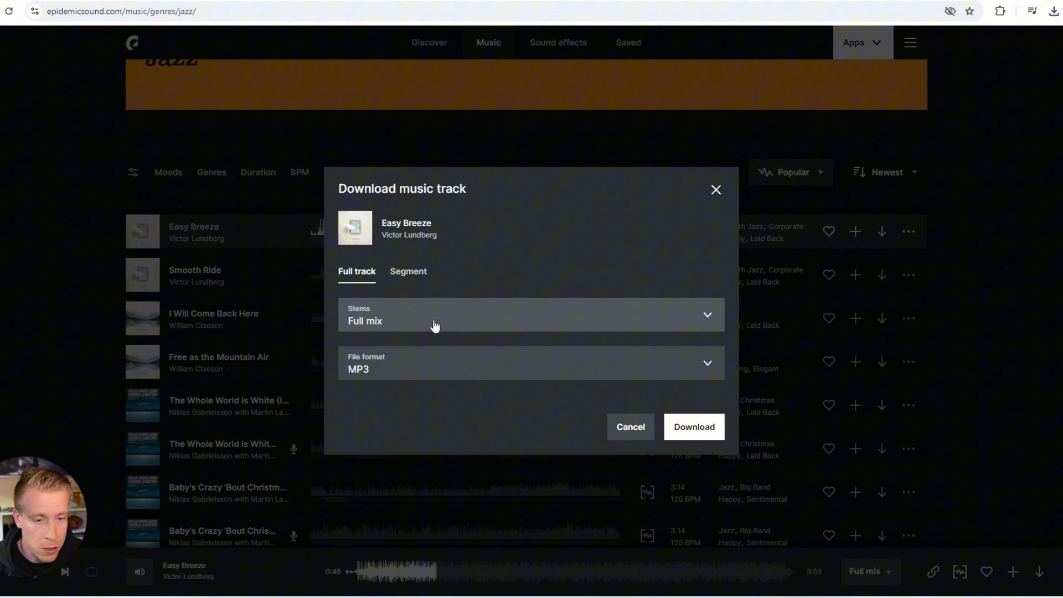
{"action": "left_click", "coordinate": [532, 315]}
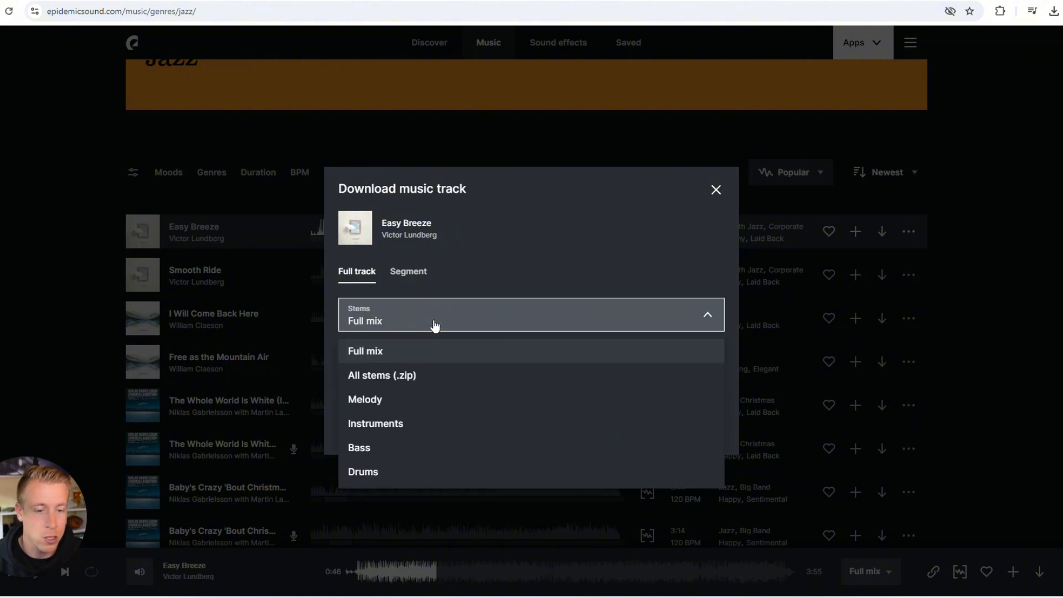
{"action": "mouse_move", "coordinate": [507, 200]}
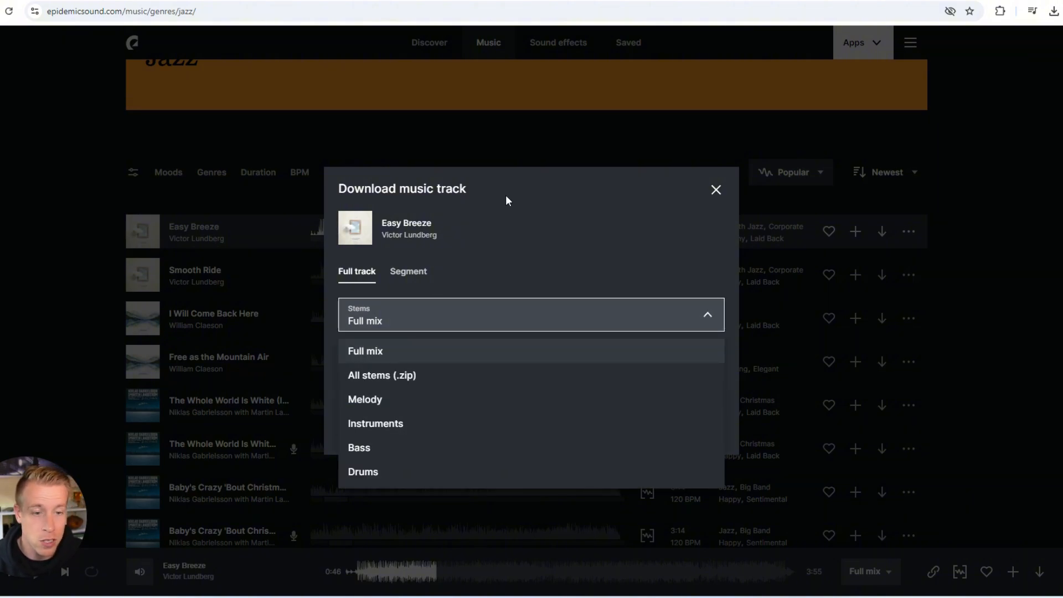
{"action": "left_click", "coordinate": [365, 351]}
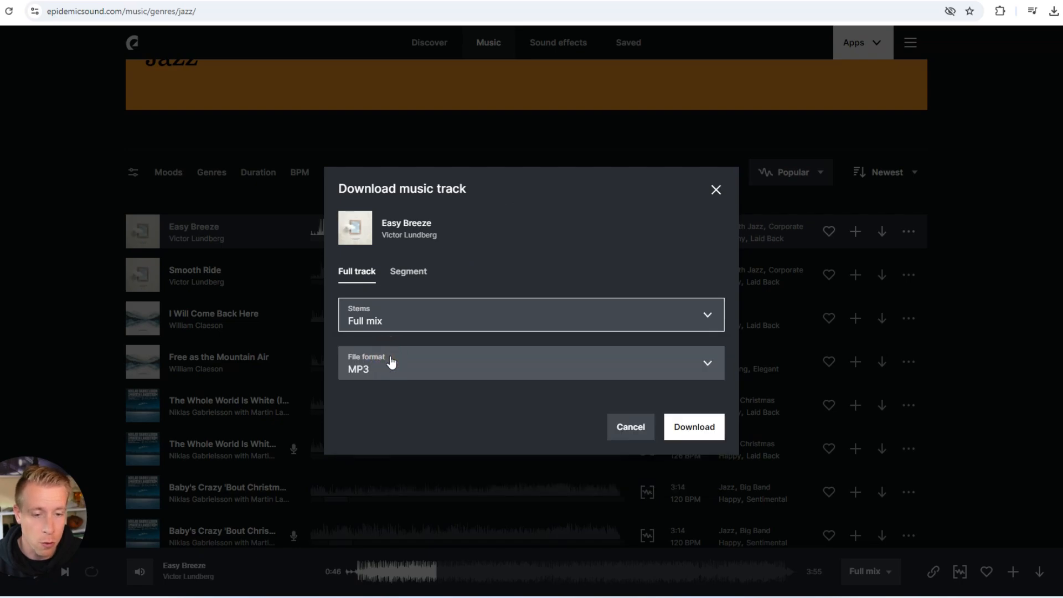
{"action": "left_click", "coordinate": [531, 363]}
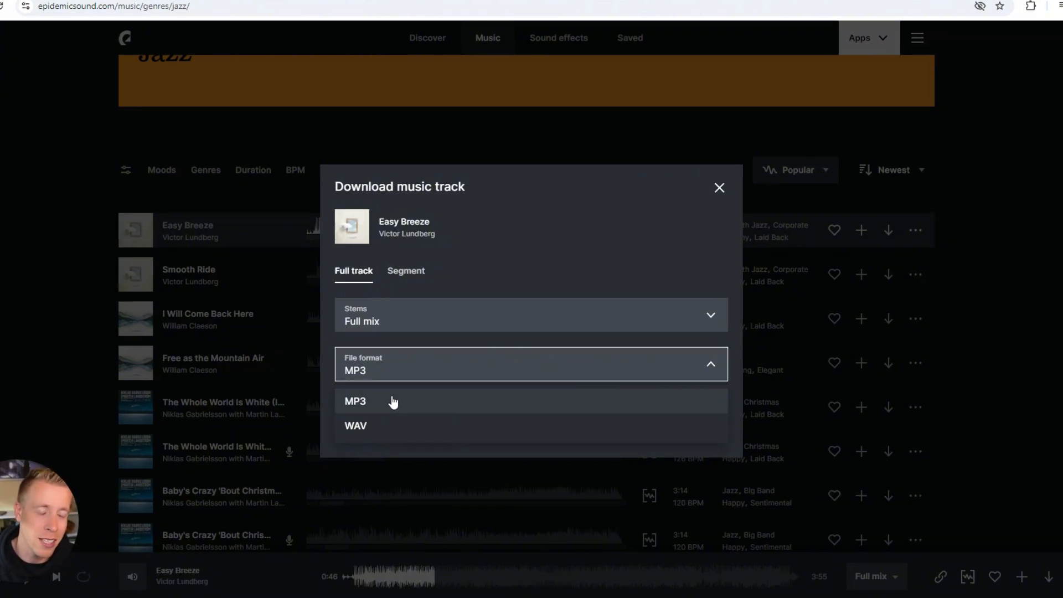
{"action": "left_click", "coordinate": [356, 401]}
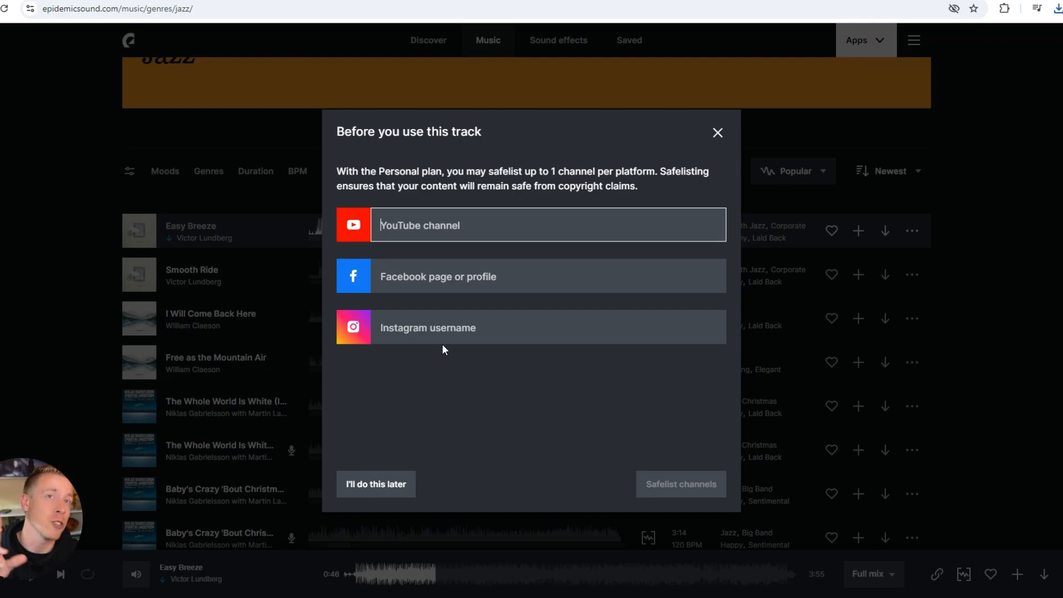
{"action": "mouse_move", "coordinate": [450, 344]}
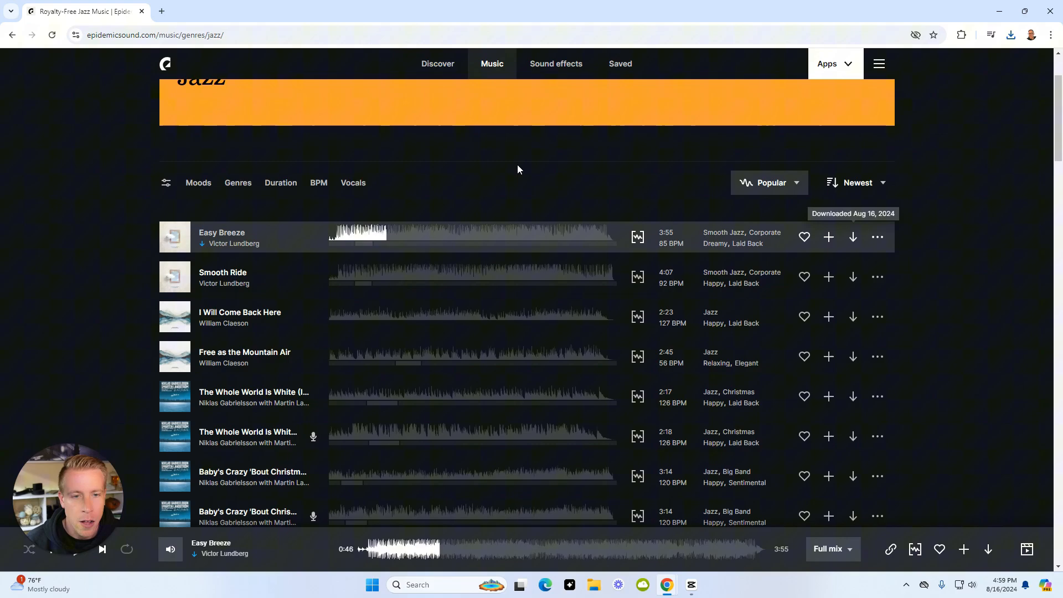
{"action": "mouse_move", "coordinate": [456, 217]}
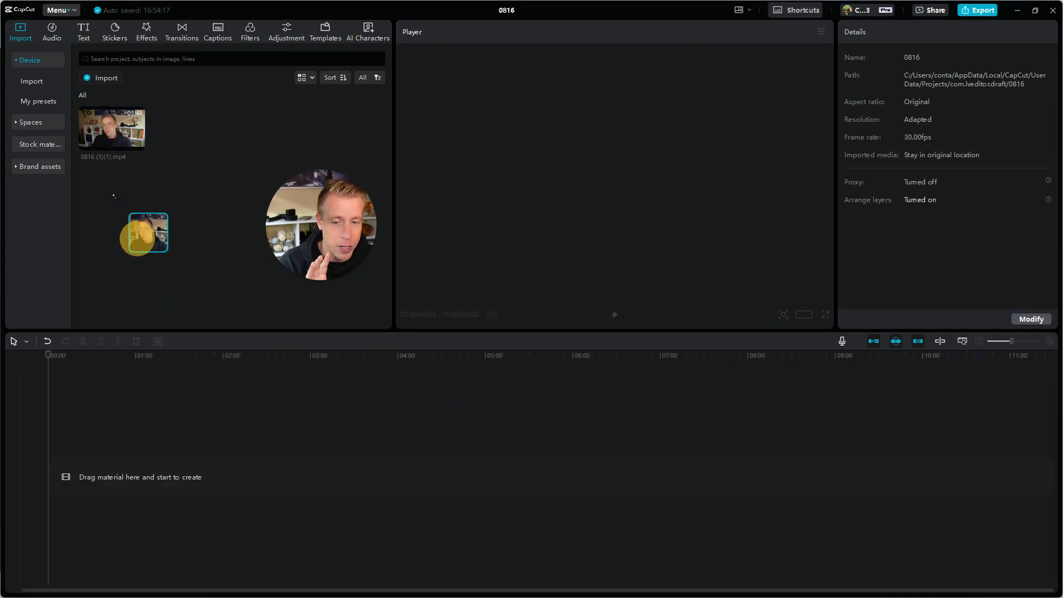
- Drag the talking-head mp4 from the media panel onto the CapCut timeline
{"action": "left_click_drag", "start_coordinate": [111, 128], "coordinate": [258, 477]}
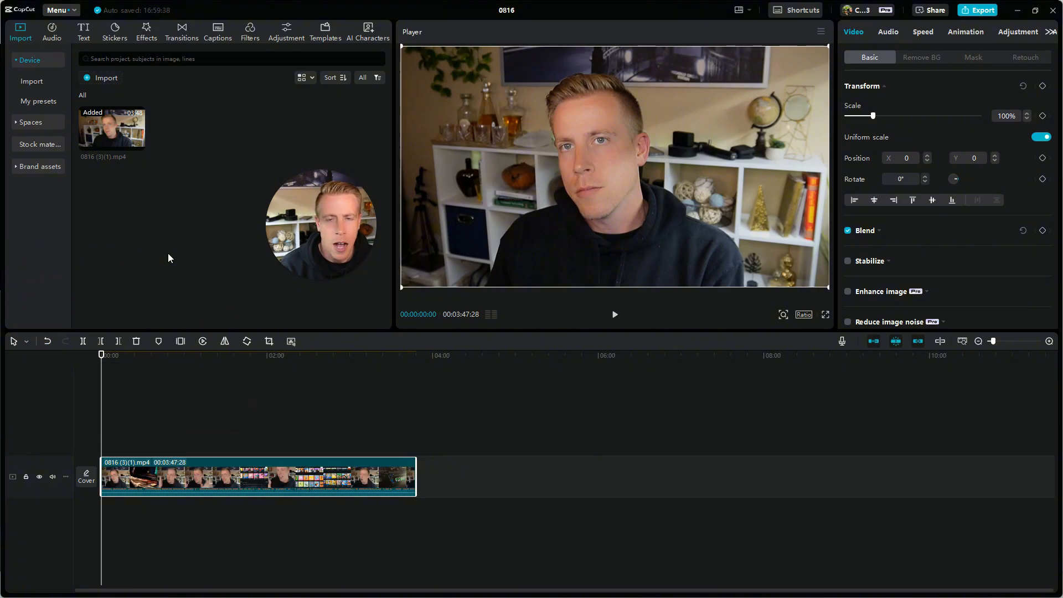
{"action": "mouse_move", "coordinate": [152, 280]}
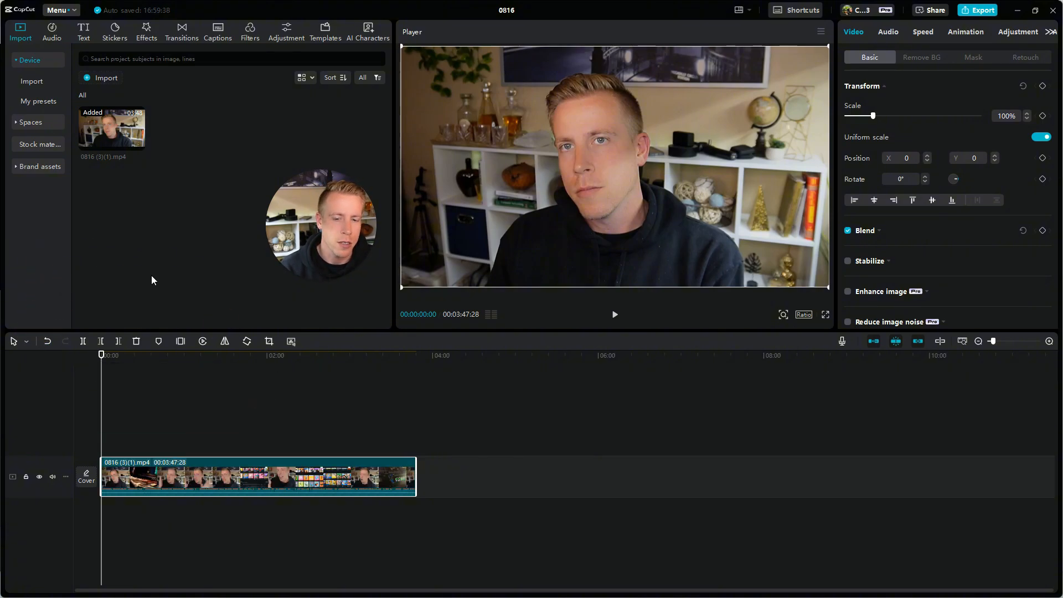
{"action": "left_click", "coordinate": [165, 354]}
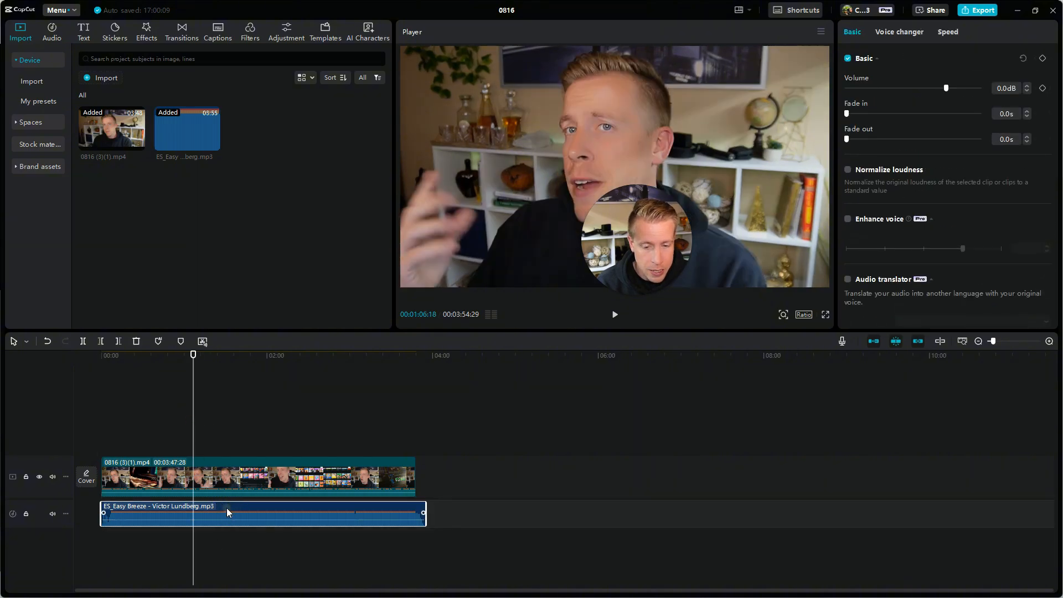
- Slide the ES_Easy Breeze audio clip so it starts with the video clip
{"action": "left_click_drag", "start_coordinate": [227, 513], "coordinate": [302, 511]}
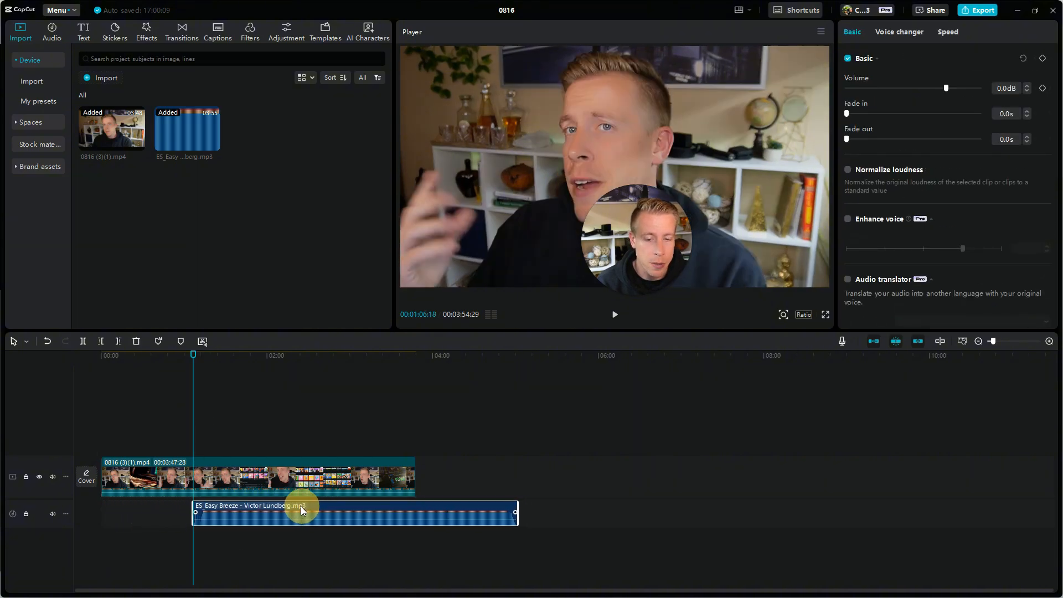
{"action": "left_click_drag", "start_coordinate": [302, 511], "coordinate": [206, 514]}
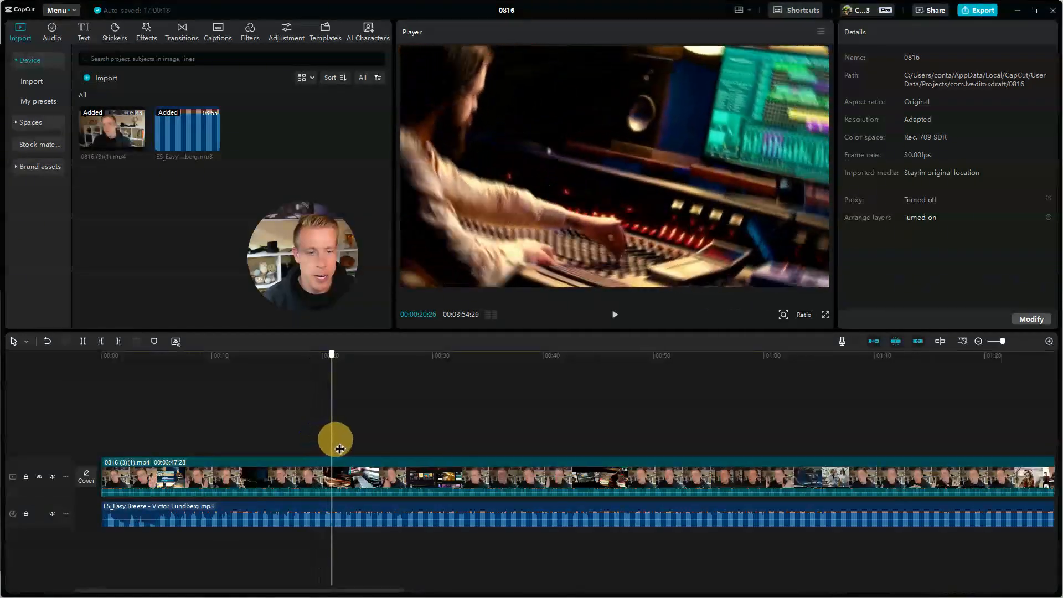
{"action": "left_click_drag", "start_coordinate": [332, 439], "coordinate": [106, 441]}
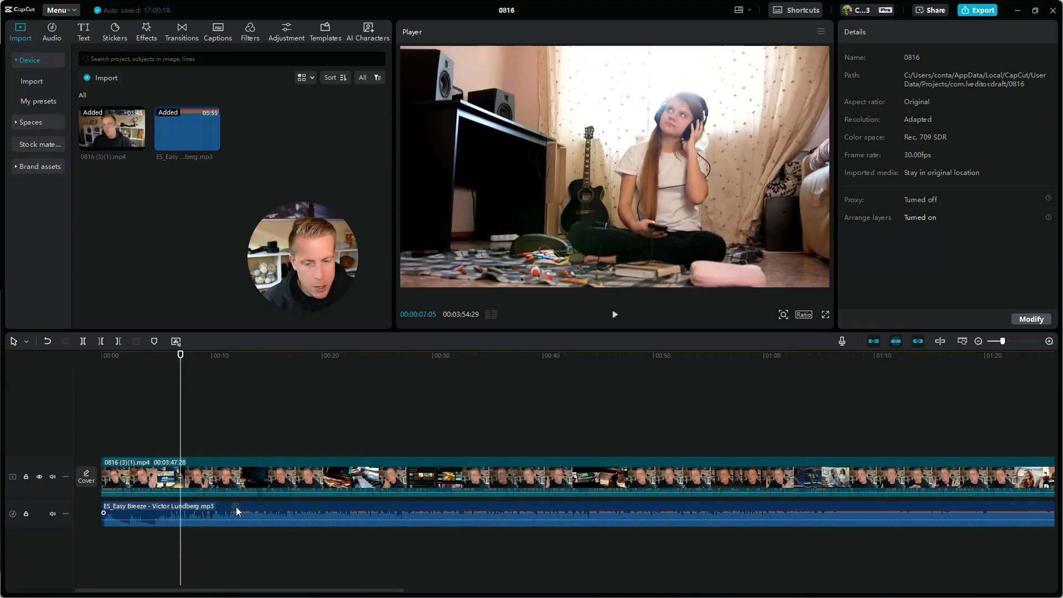
{"action": "left_click", "coordinate": [119, 514]}
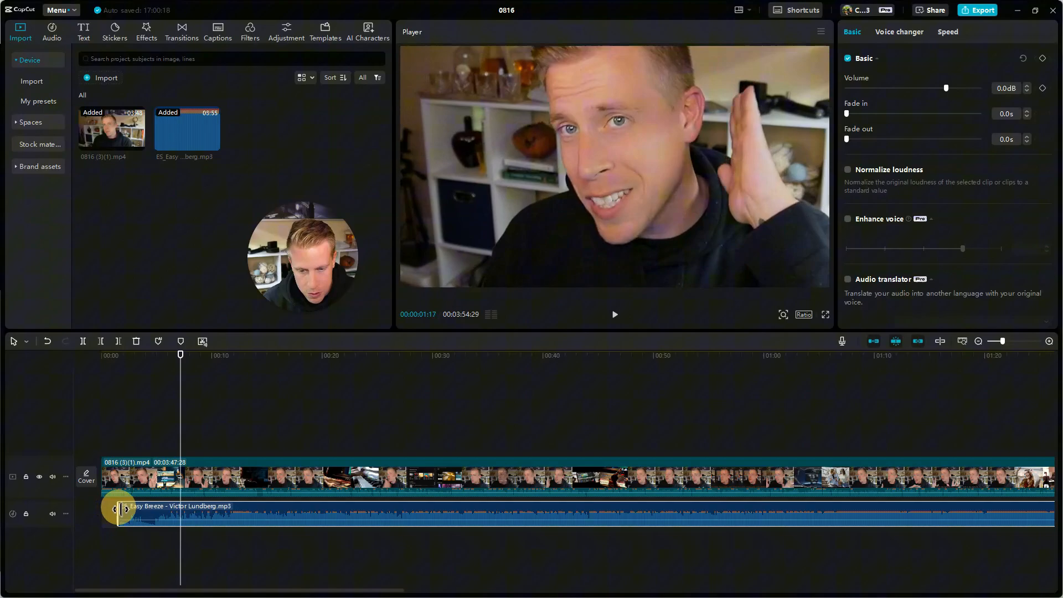
{"action": "left_click_drag", "start_coordinate": [119, 508], "coordinate": [153, 508]}
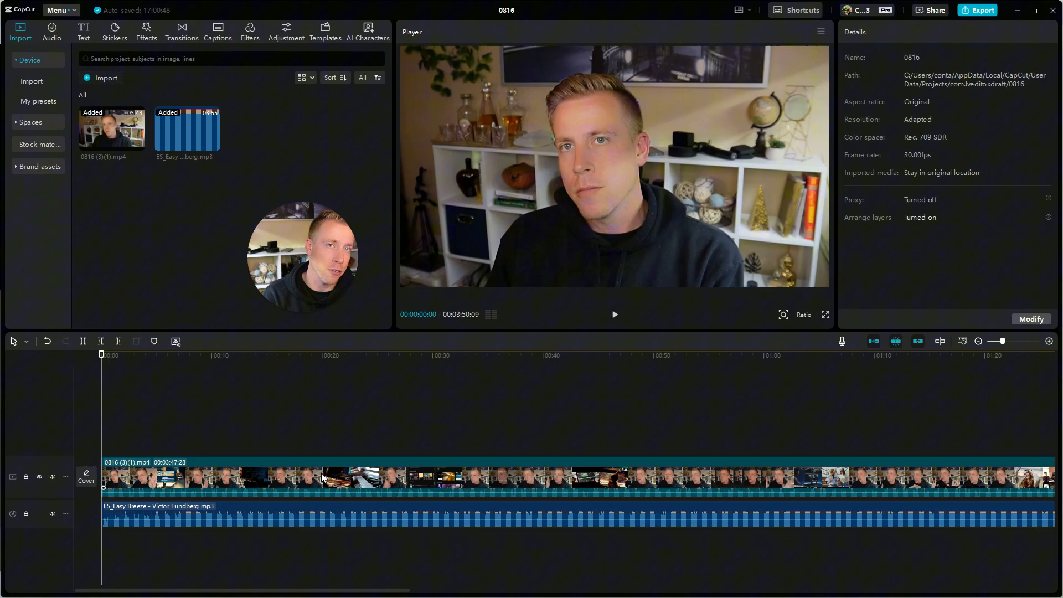
{"action": "left_click", "coordinate": [366, 513]}
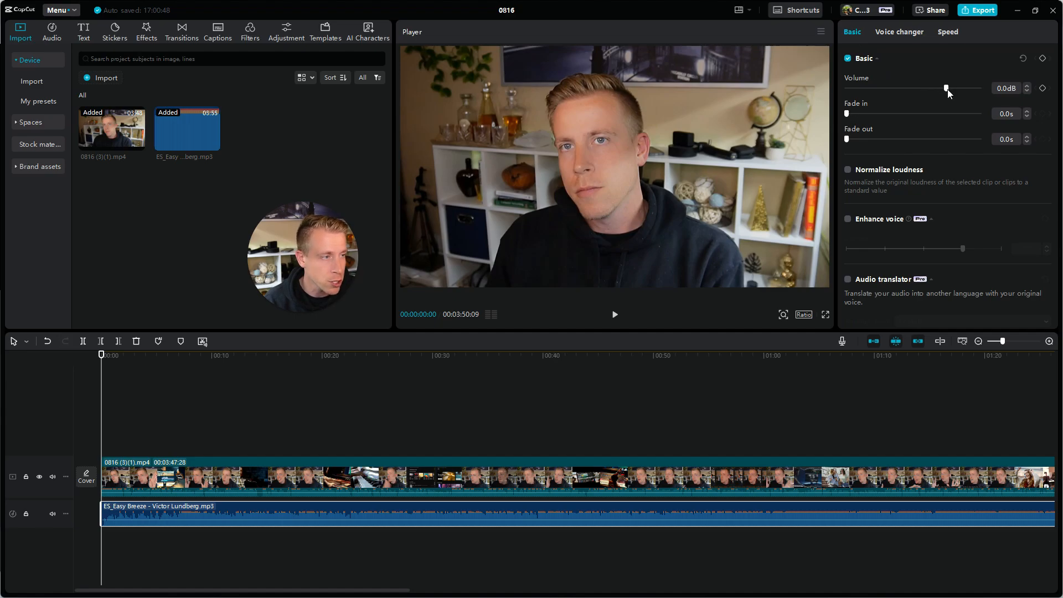
- Drag the Easy Breeze volume slider to -21.0 dB and play back the preview
{"action": "left_click_drag", "start_coordinate": [946, 88], "coordinate": [940, 89]}
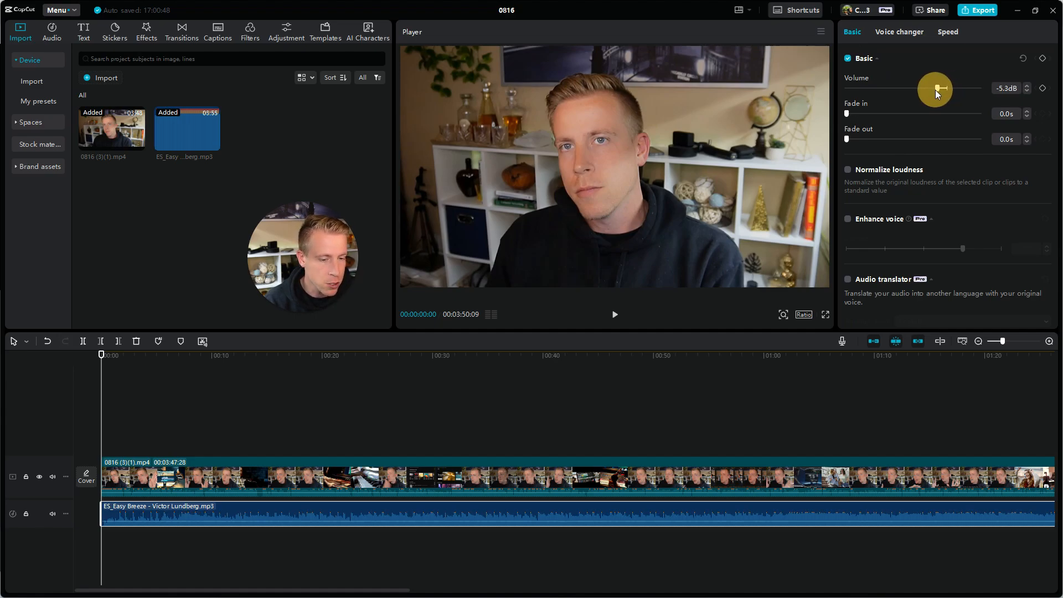
{"action": "left_click_drag", "start_coordinate": [942, 88], "coordinate": [931, 89]}
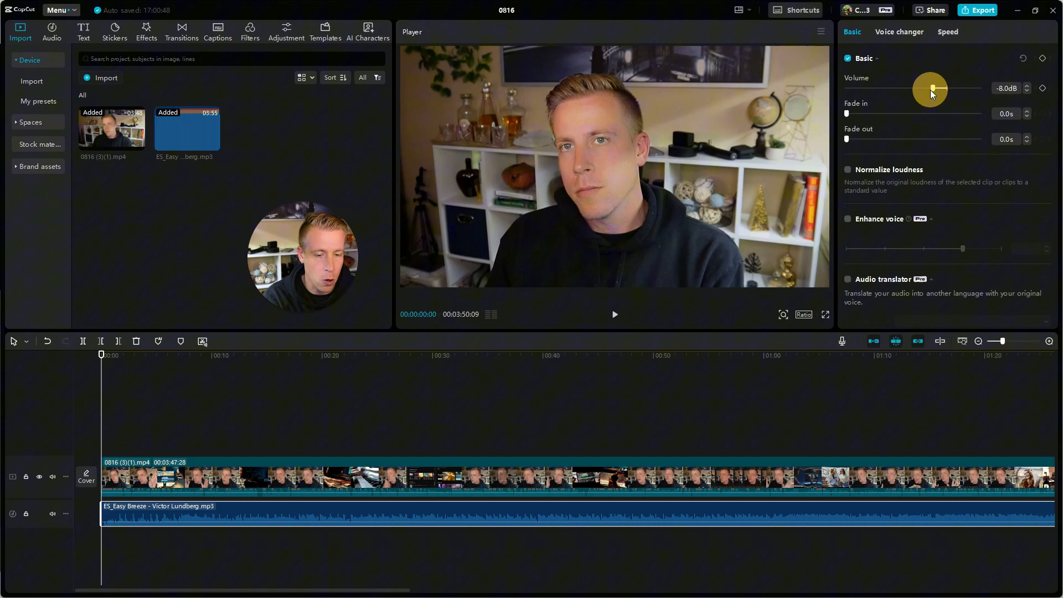
{"action": "left_click_drag", "start_coordinate": [935, 89], "coordinate": [921, 90]}
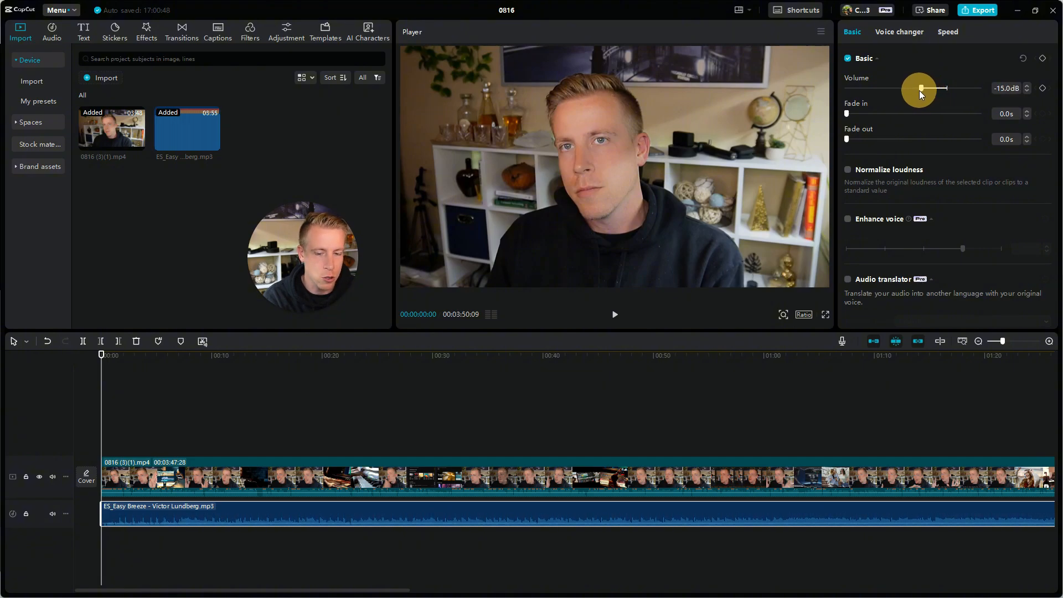
{"action": "left_click_drag", "start_coordinate": [921, 89], "coordinate": [912, 88]}
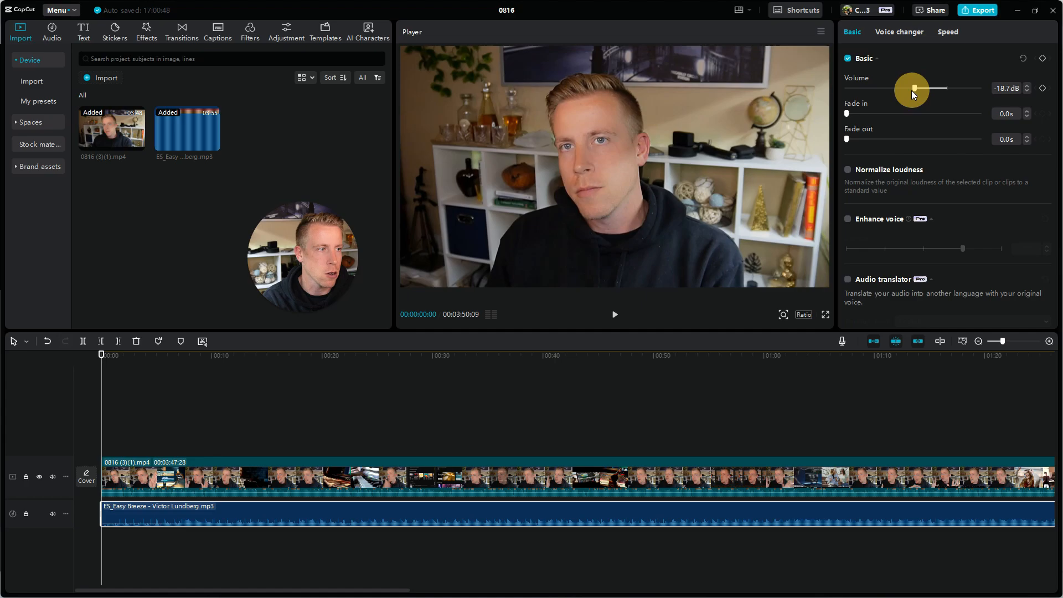
{"action": "left_click_drag", "start_coordinate": [912, 89], "coordinate": [905, 90]}
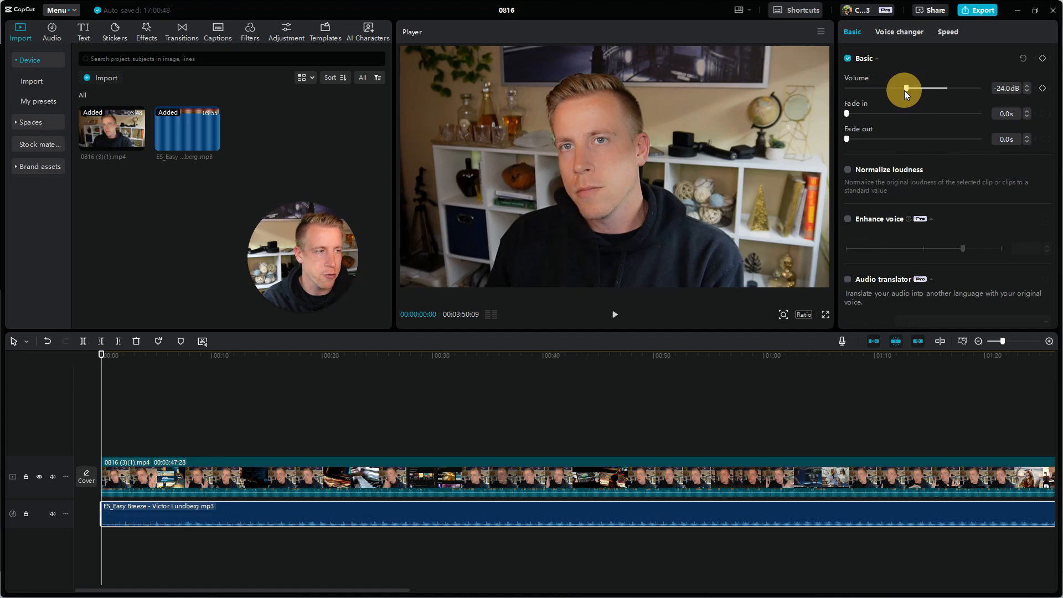
{"action": "left_click_drag", "start_coordinate": [904, 88], "coordinate": [911, 88]}
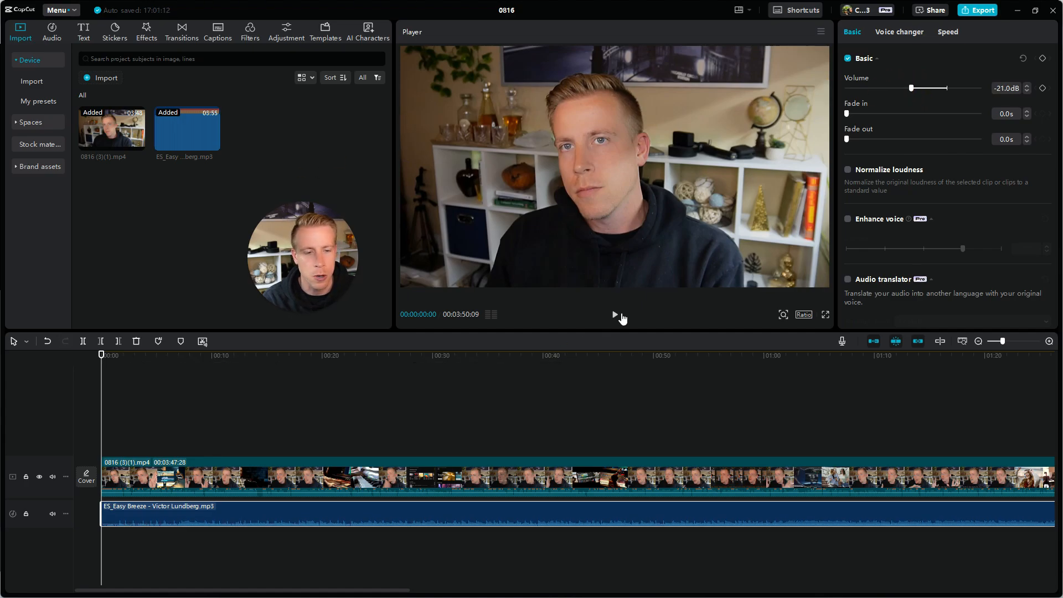
{"action": "left_click", "coordinate": [614, 314]}
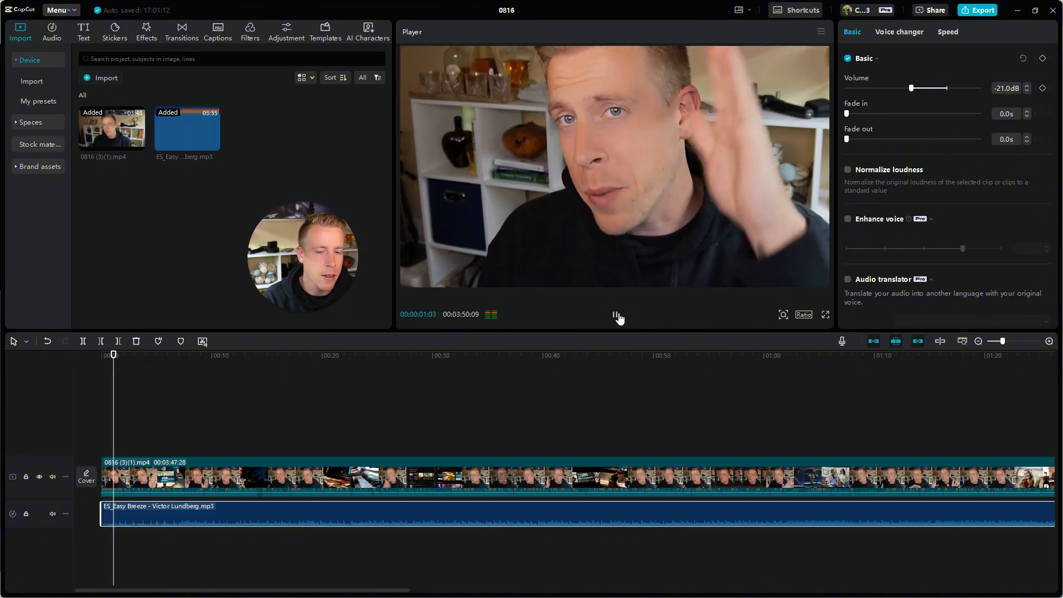